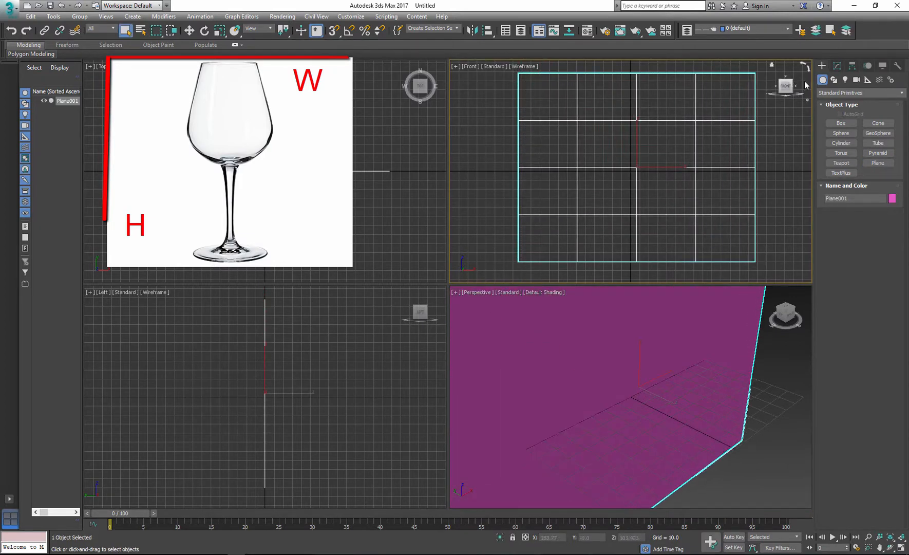
# Step: Show Plane001's size parameters in the Modify panel and the Front view's display-mode menu
pyautogui.click(836, 65)
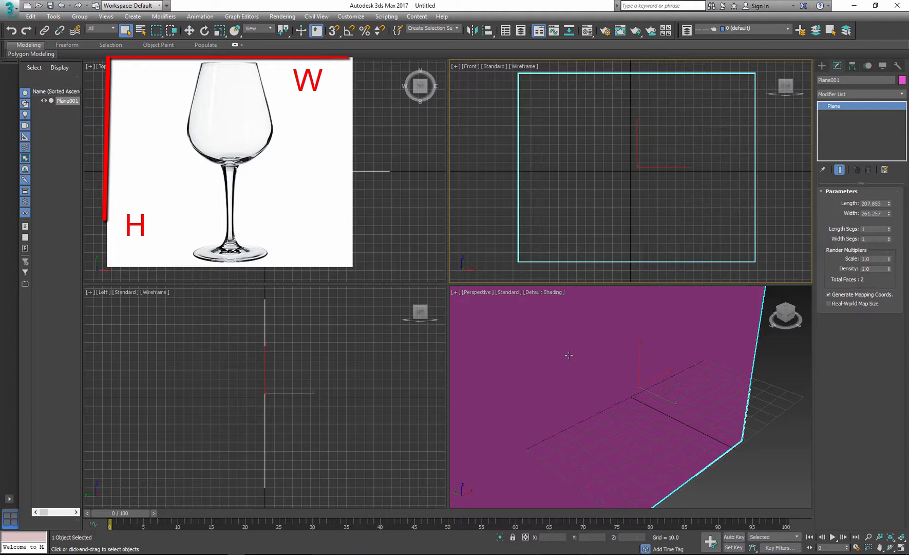
pyautogui.click(523, 66)
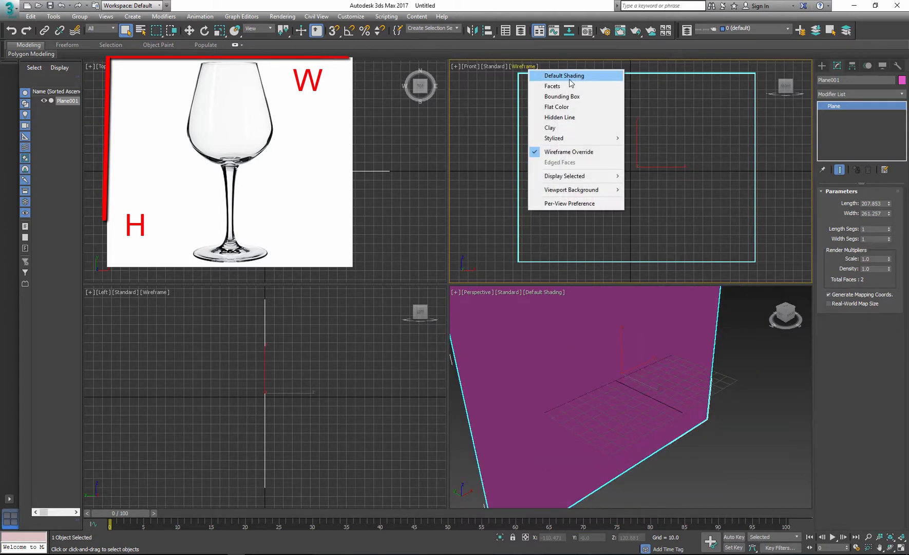
# Step: In the plane's Object Properties, turn off Show Frozen in Gray and confirm
pyautogui.rightClick(455, 269)
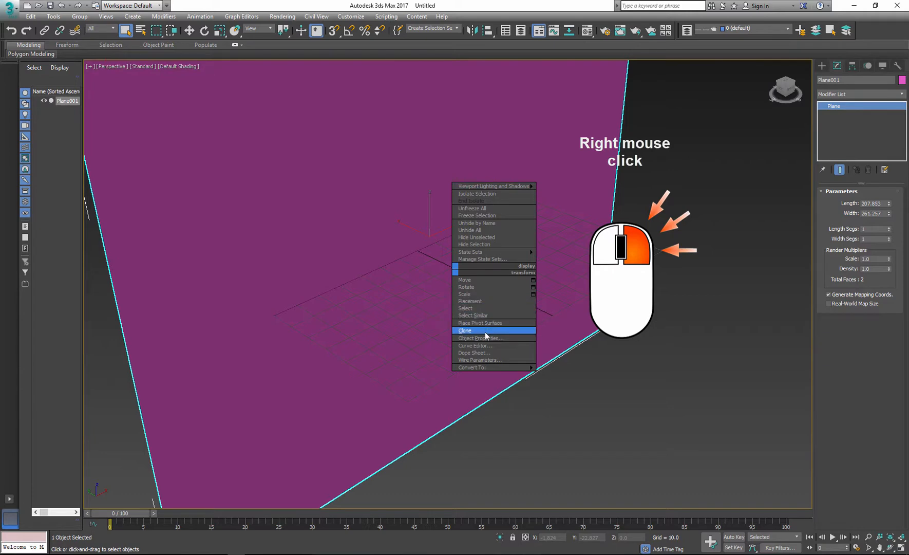
pyautogui.click(480, 337)
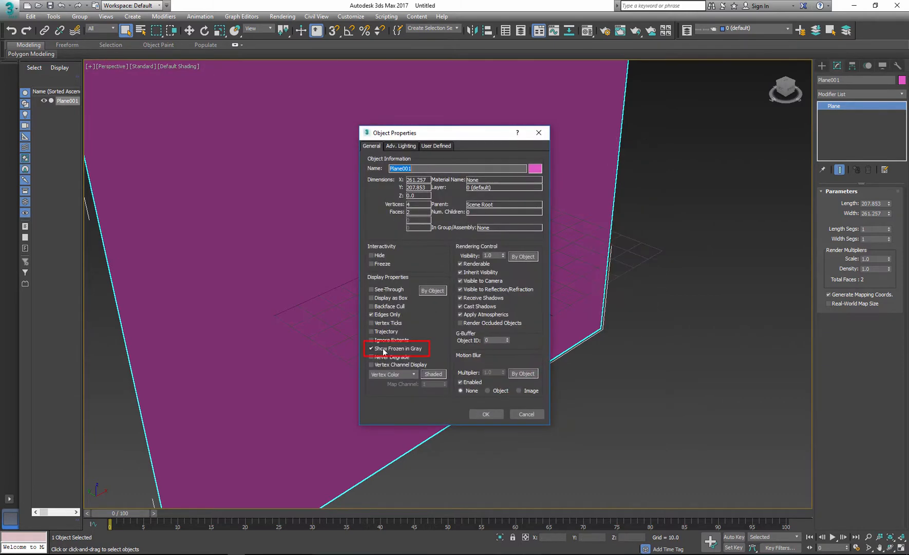
pyautogui.click(371, 349)
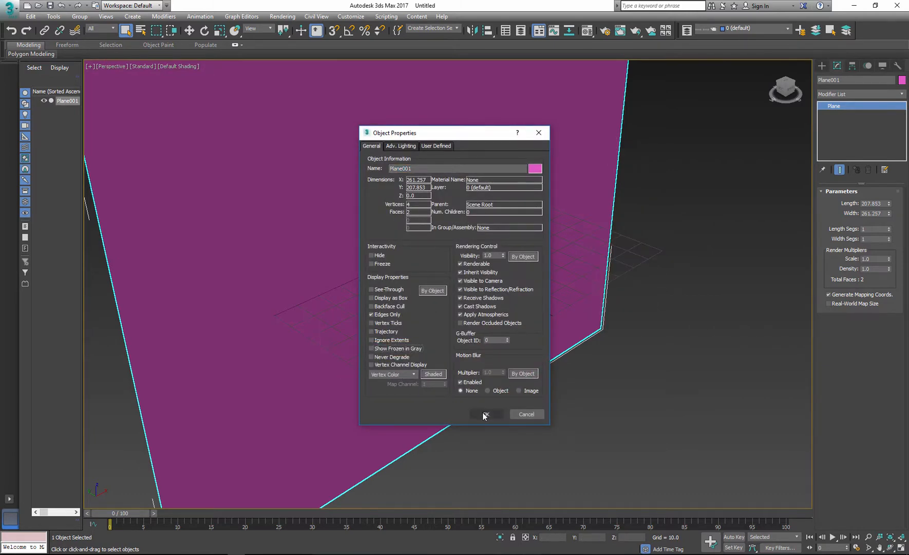
pyautogui.click(485, 414)
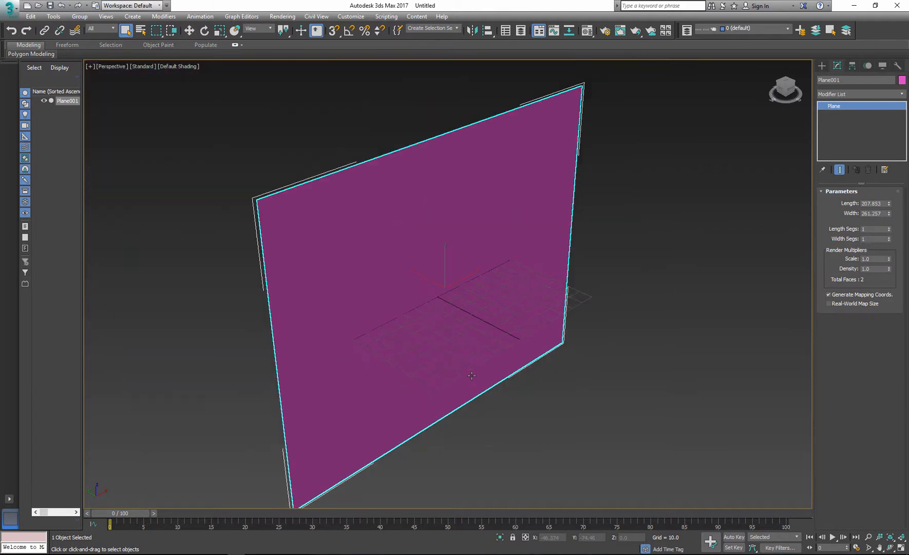
# Step: In the compact Material Editor, set Diffuse to a Bitmap of glass.jpg, assign it to the plane and show it shaded in the viewport
pyautogui.press('m')
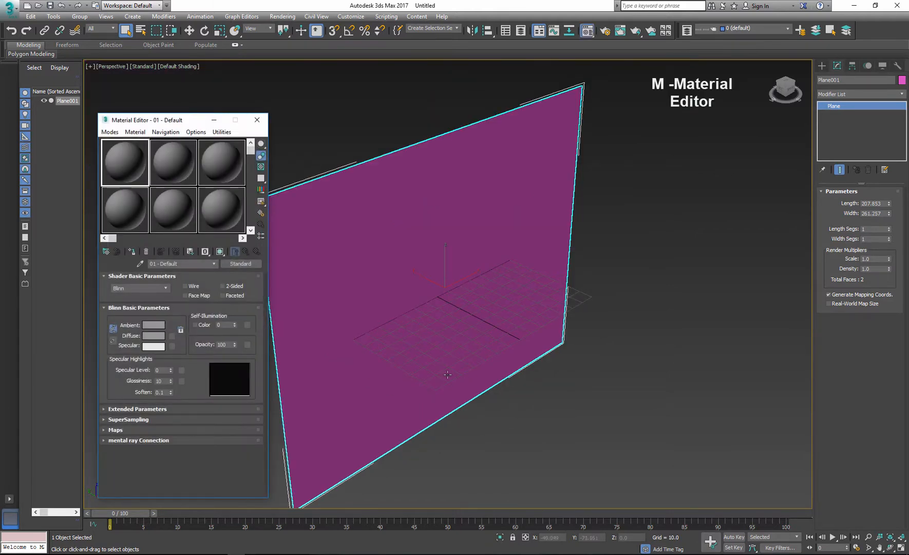
pyautogui.click(110, 131)
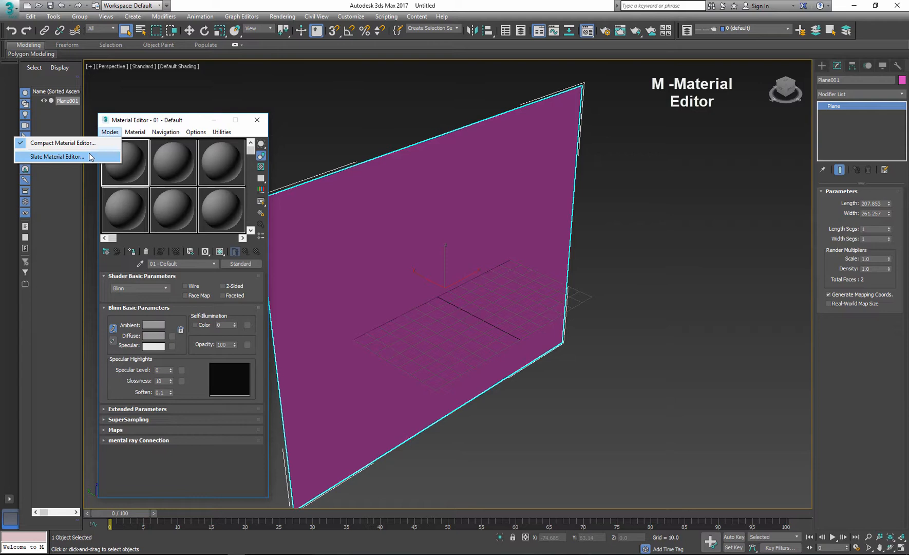
pyautogui.click(57, 156)
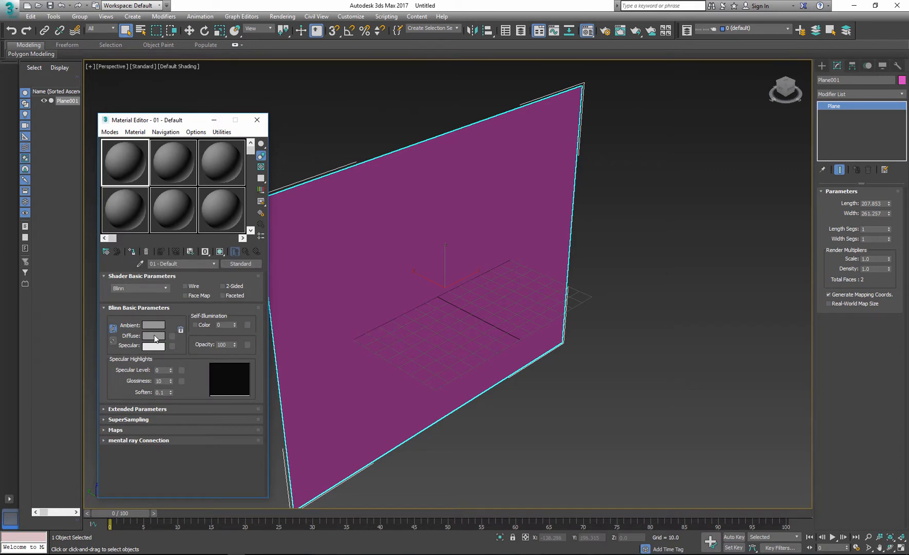
pyautogui.click(181, 330)
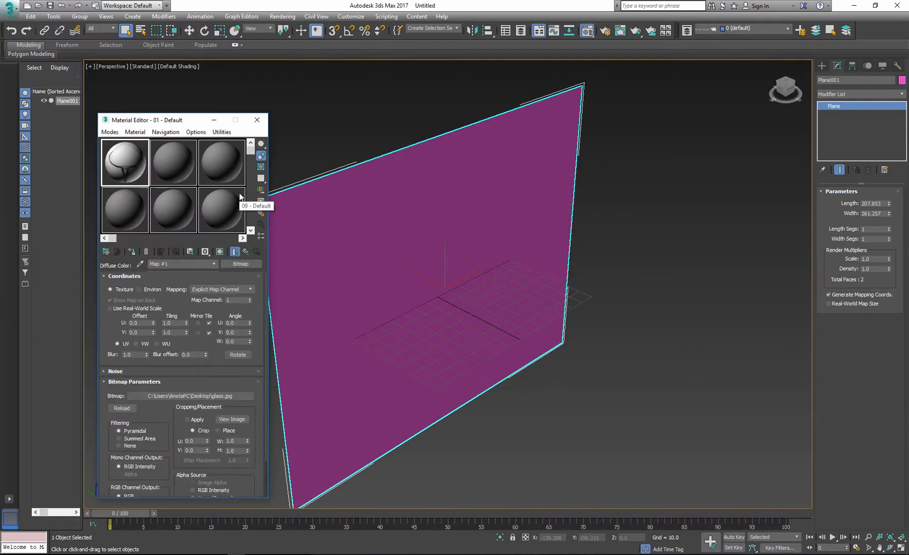
pyautogui.click(218, 251)
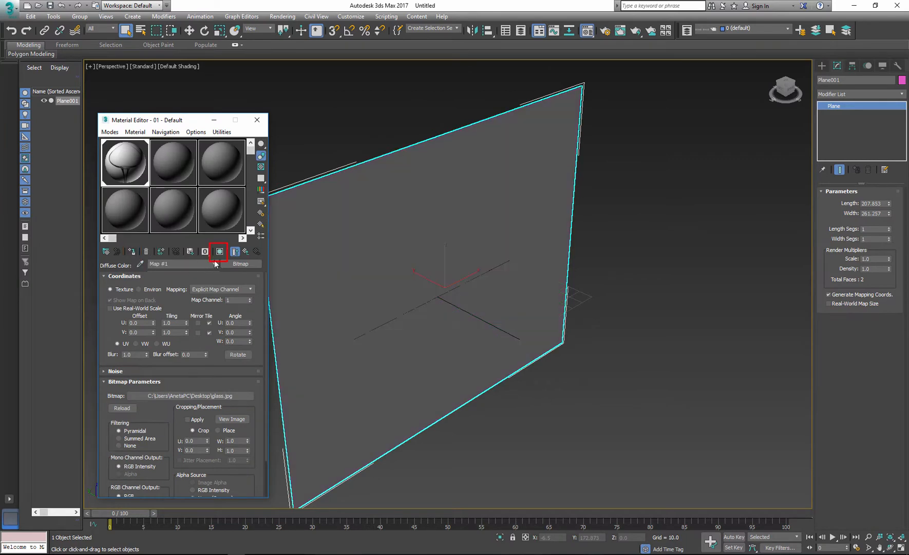
pyautogui.click(220, 251)
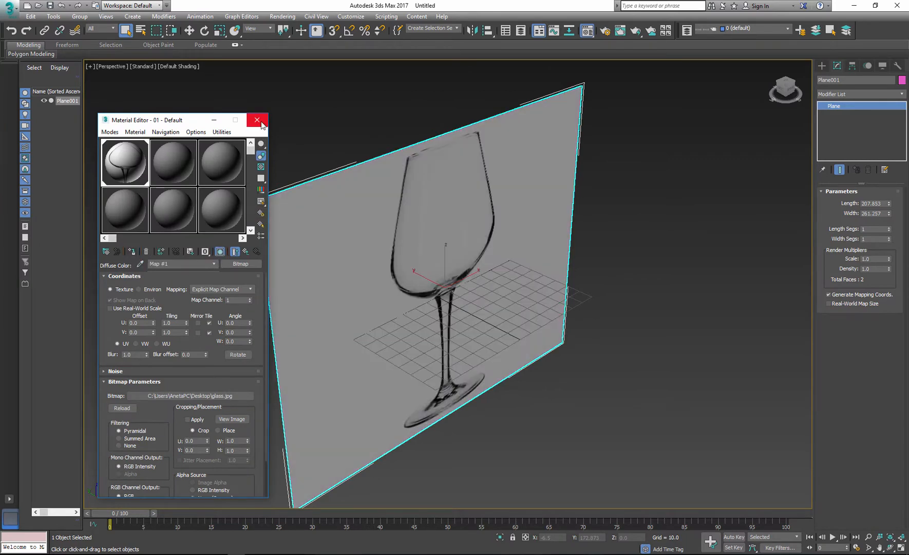
pyautogui.click(258, 121)
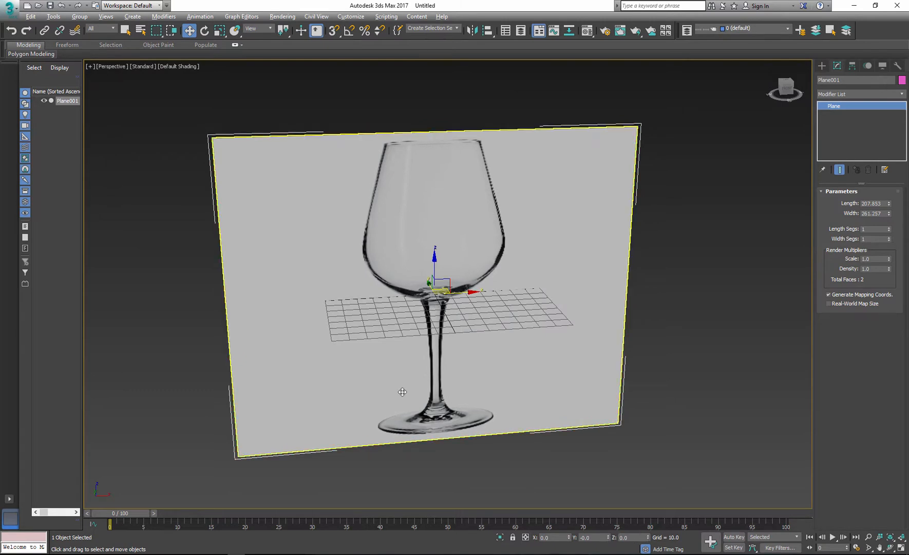
# Step: Freeze the textured reference plane via the context menu
pyautogui.rightClick(415, 343)
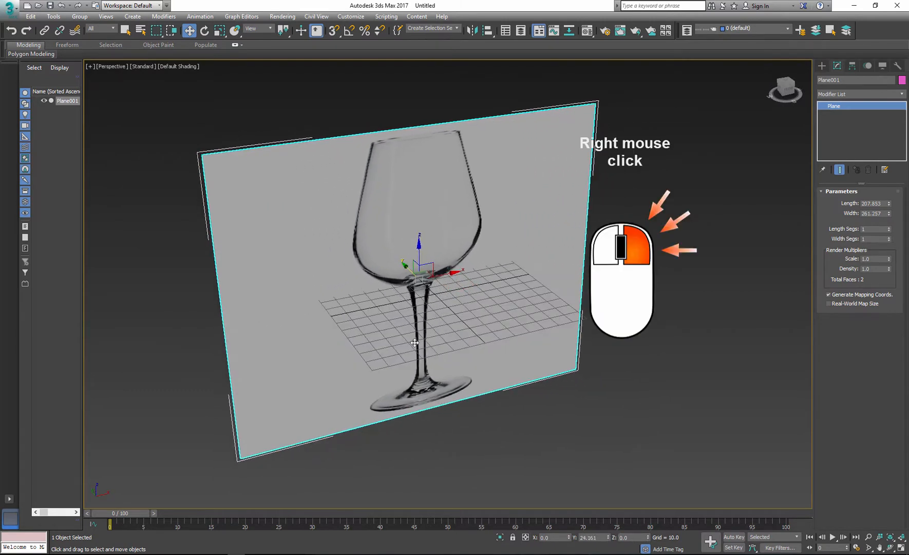
pyautogui.rightClick(415, 342)
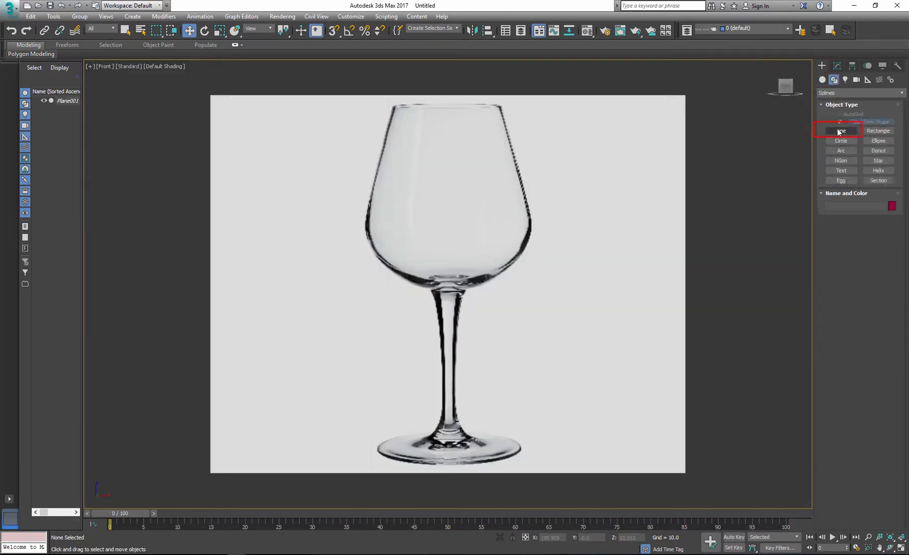
# Step: Draw a Line shape renderable in viewport and renderer, tracing the glass profile from base to rim over the photo
pyautogui.click(840, 131)
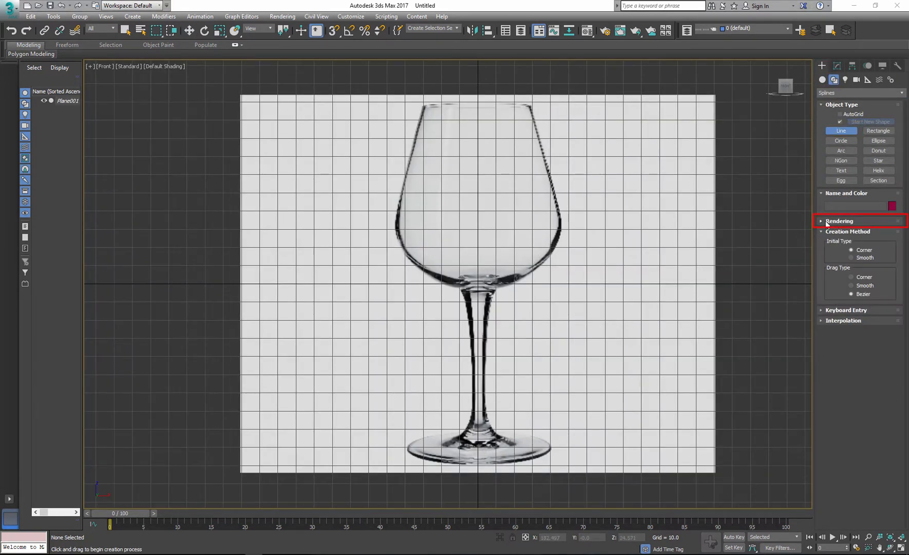
pyautogui.click(839, 221)
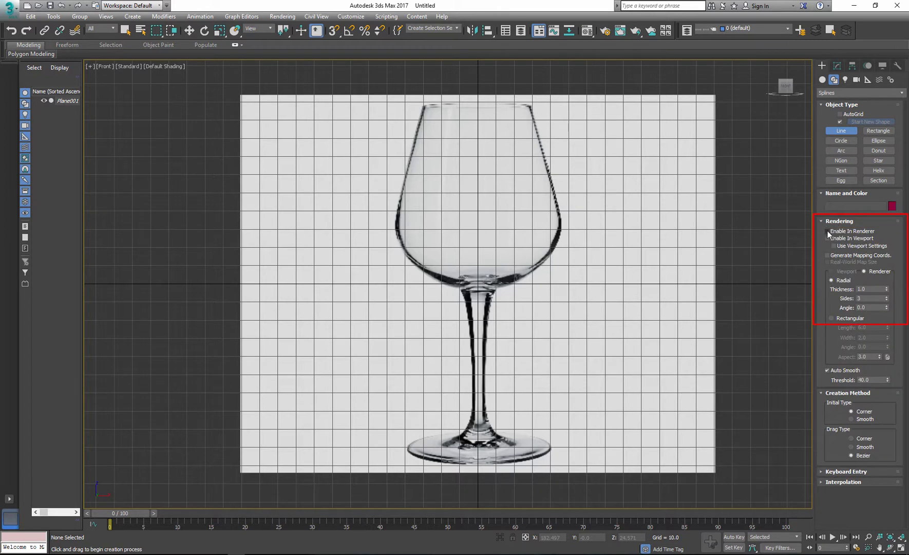
pyautogui.click(827, 237)
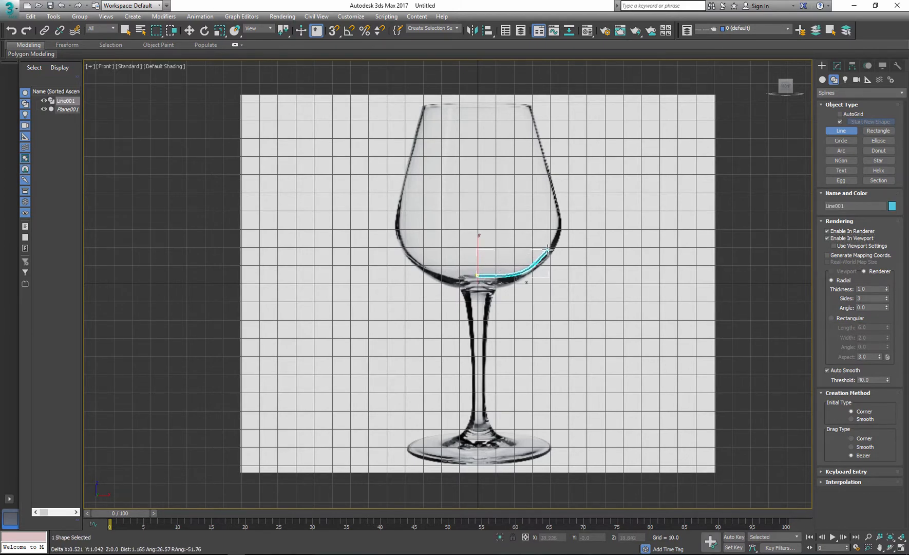
pyautogui.click(524, 107)
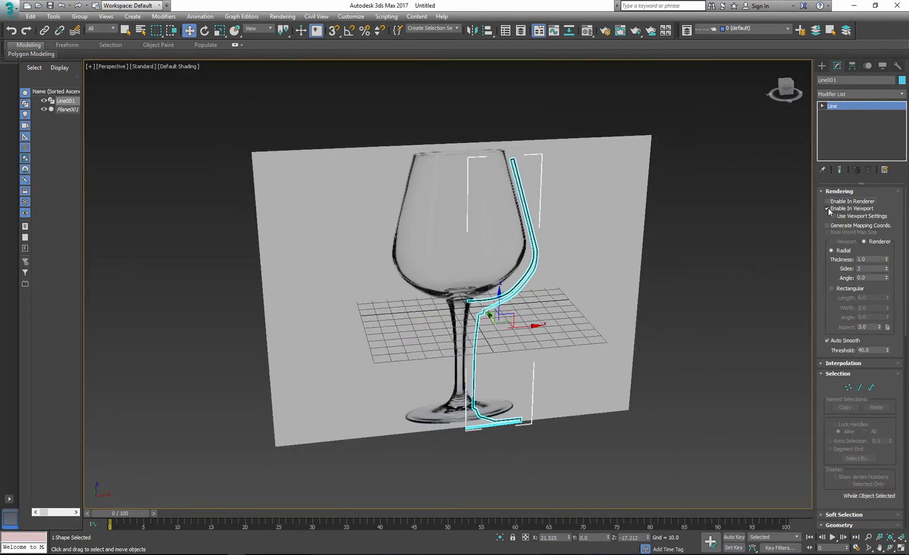
# Step: Turn off the line's viewport rendering and inspect the vertex where the bowl meets the stem
pyautogui.click(827, 208)
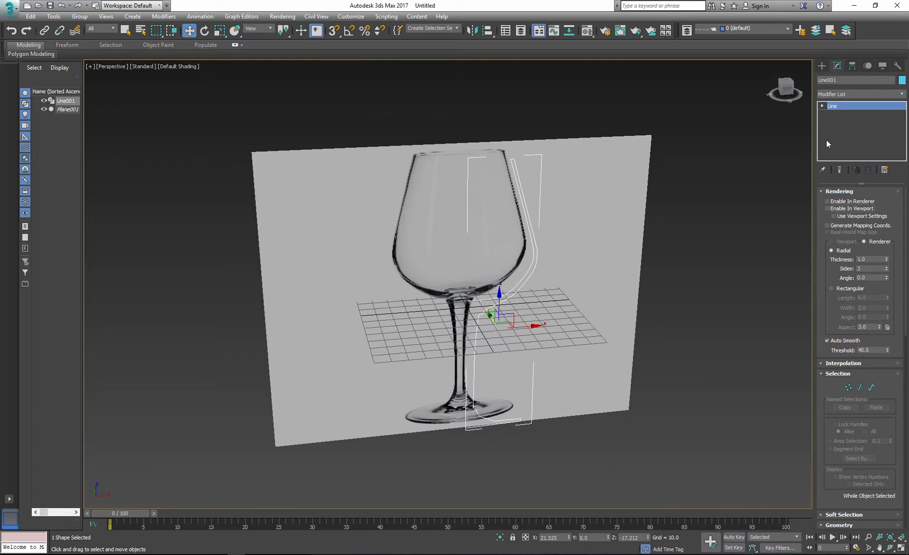
pyautogui.click(822, 105)
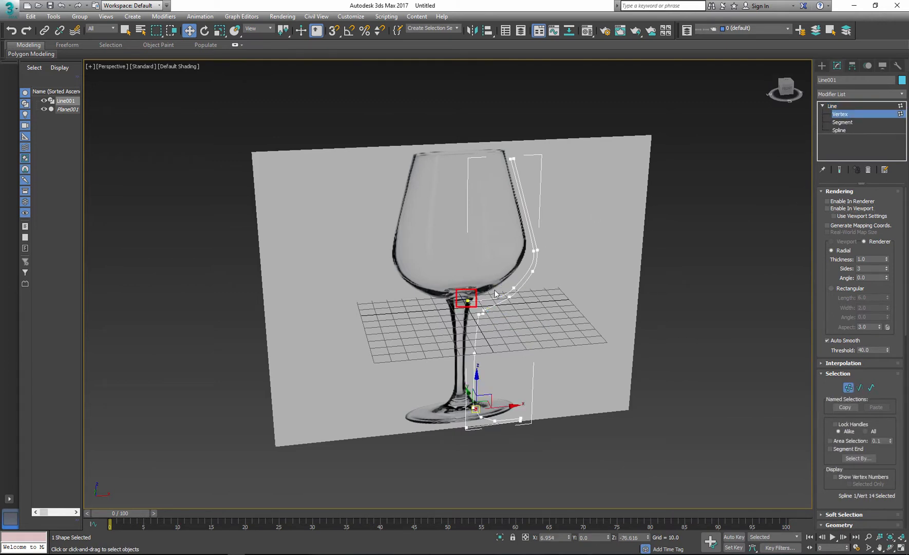
pyautogui.click(467, 299)
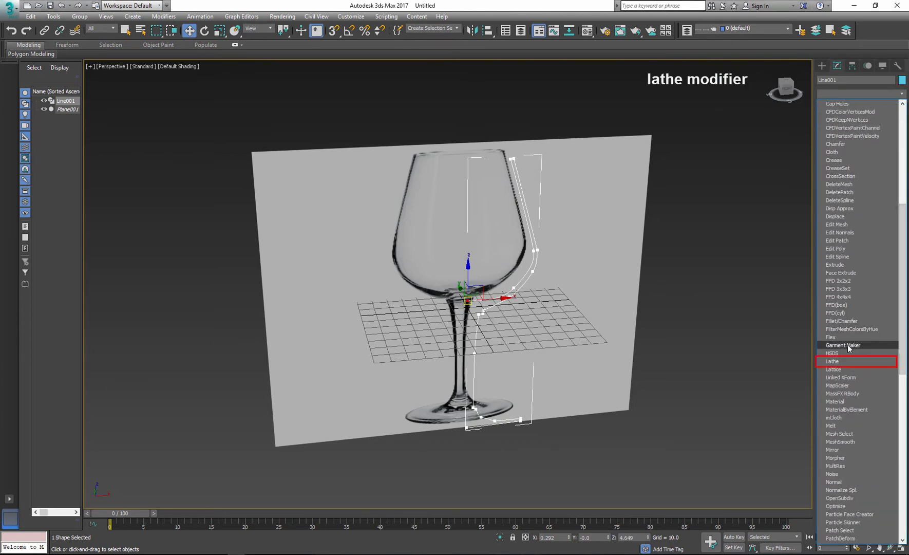
# Step: Apply a Lathe modifier to the profile line, producing the wine glass, and hide Plane001
pyautogui.click(833, 361)
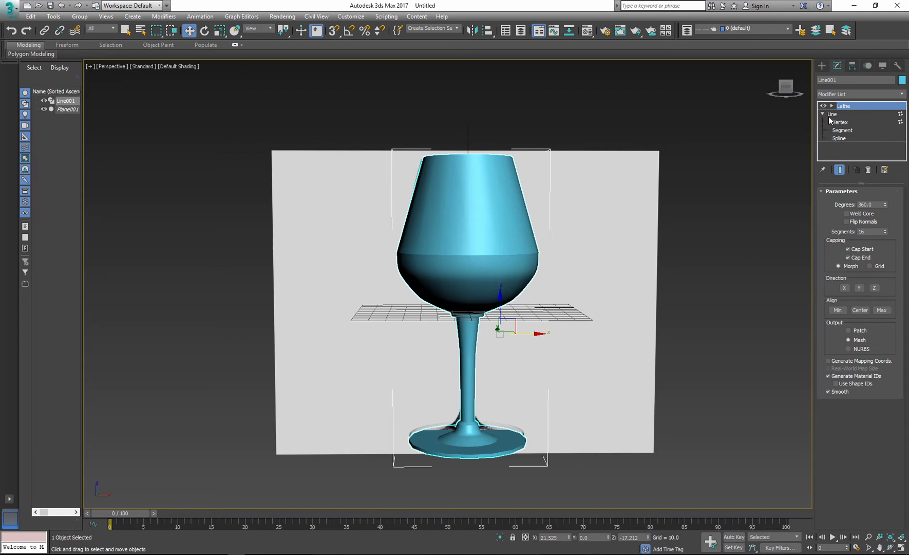
pyautogui.click(841, 121)
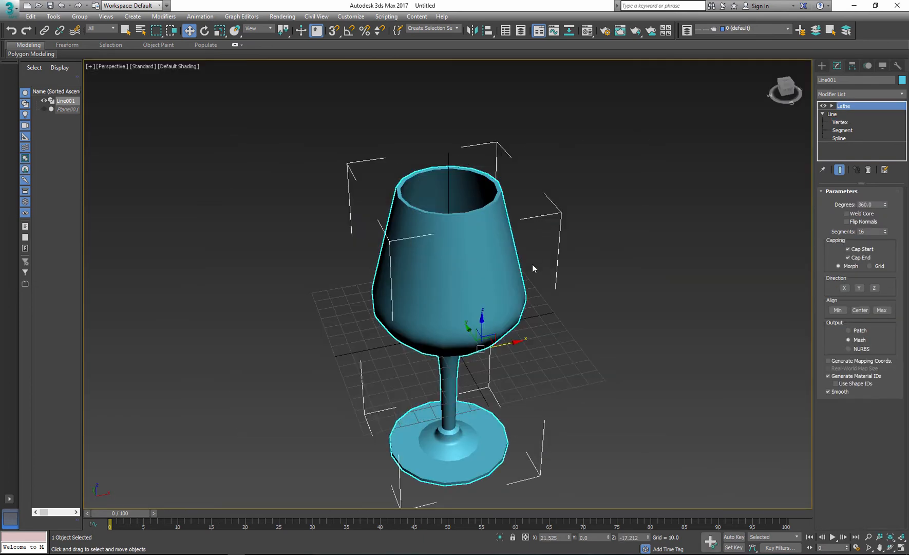
# Step: Switch the view to wireframe, then to shaded with Edged Faces to expose the glass mesh
pyautogui.click(177, 66)
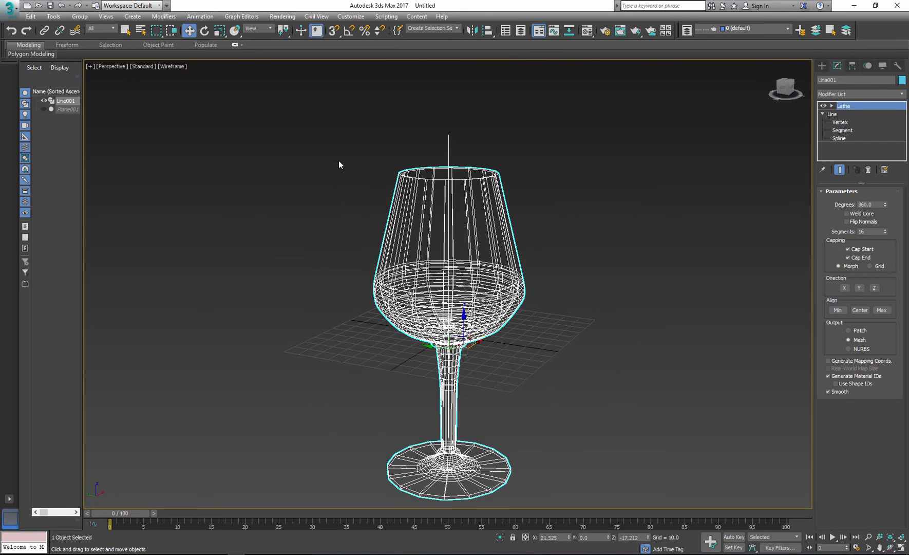
pyautogui.click(169, 66)
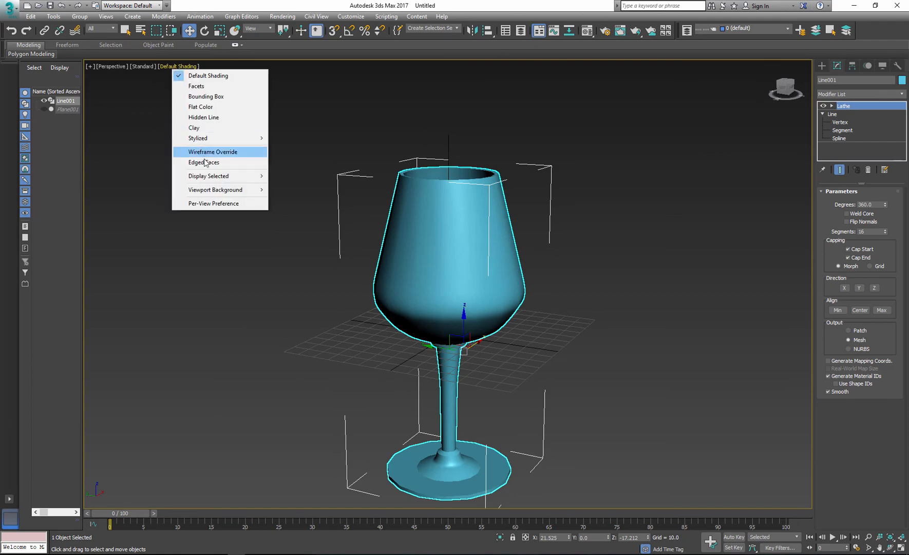
pyautogui.click(203, 162)
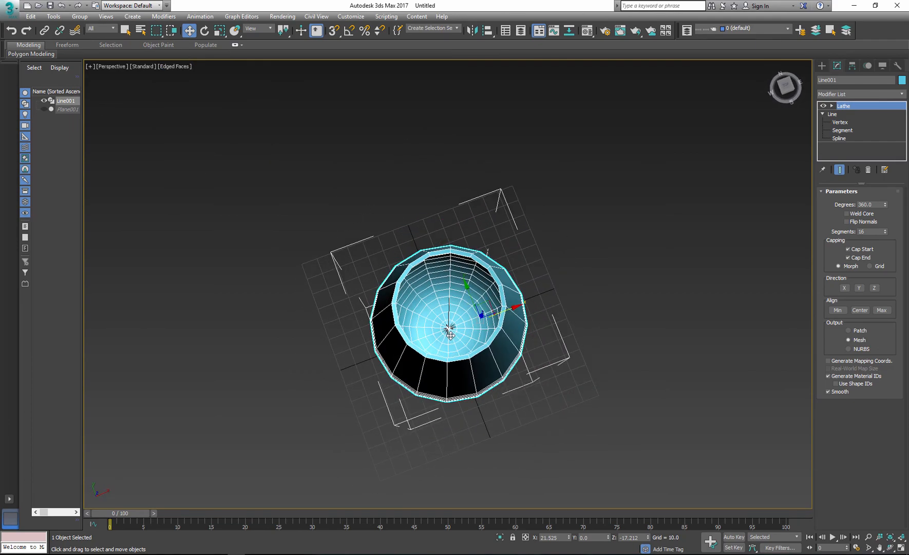